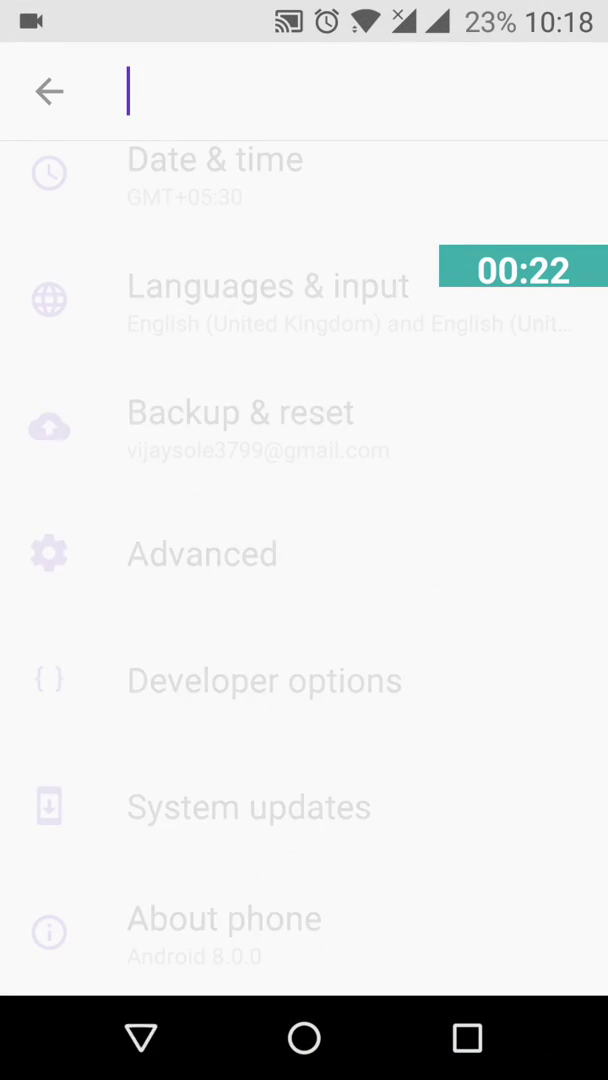
- Search settings for 'app', reach Special access and select the Picture-in-picture permission
text(app)
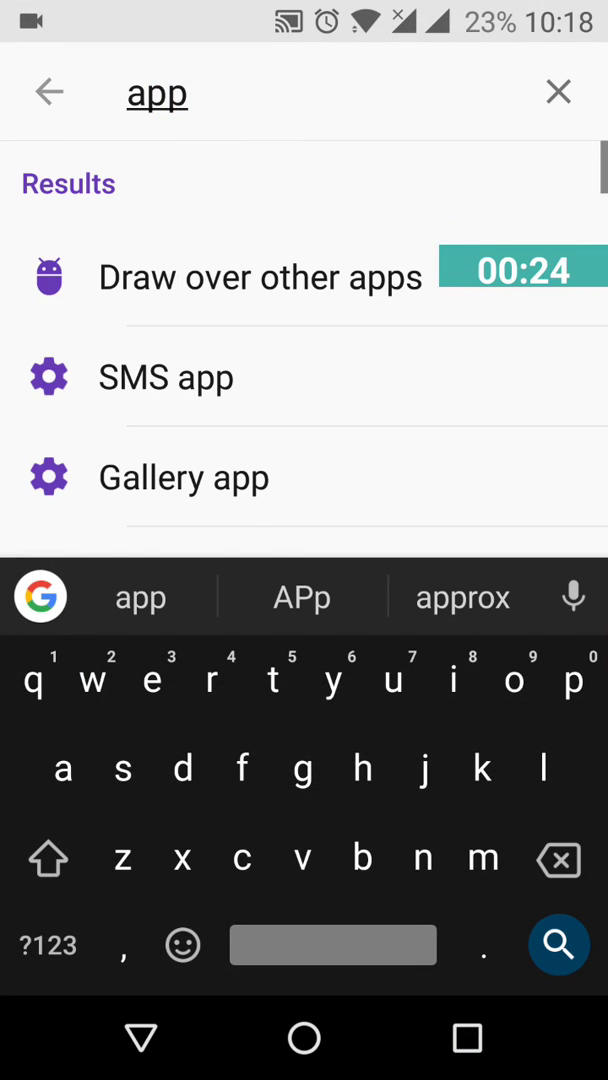
scroll(down, 3)
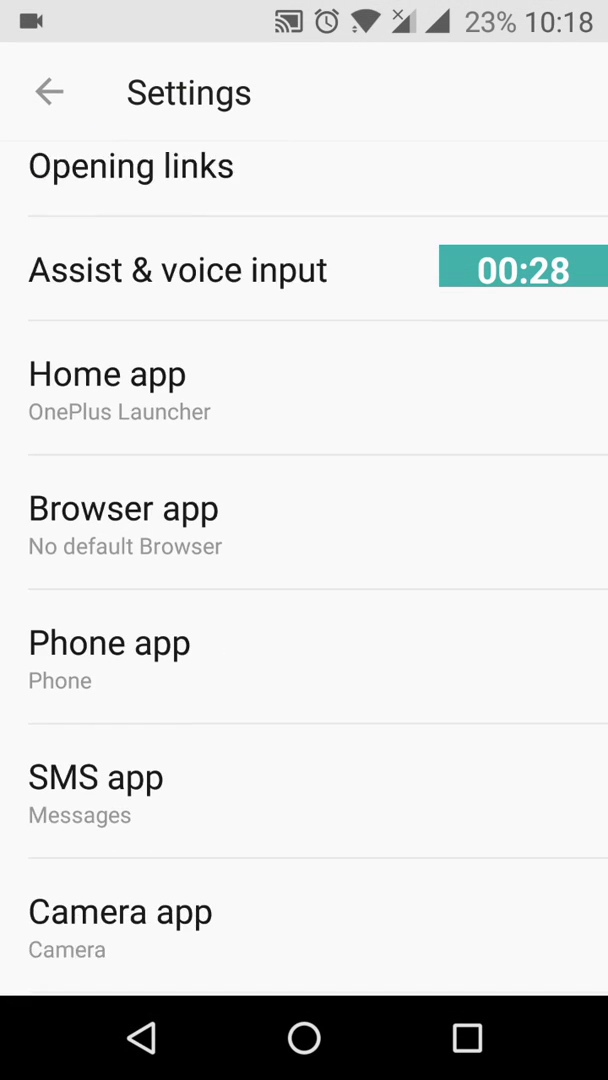
scroll(down, 3)
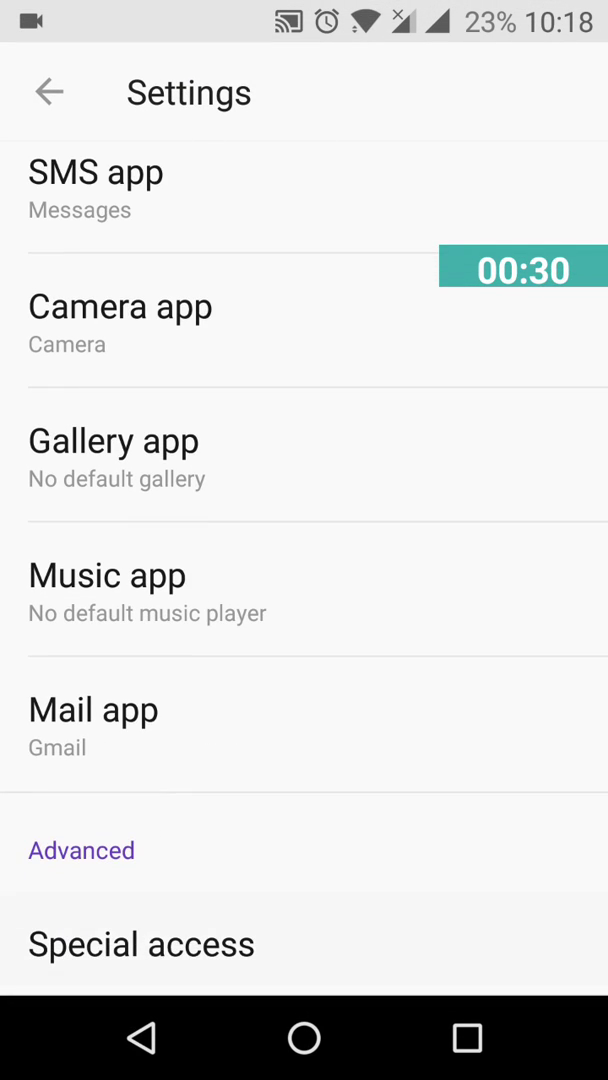
click(140, 944)
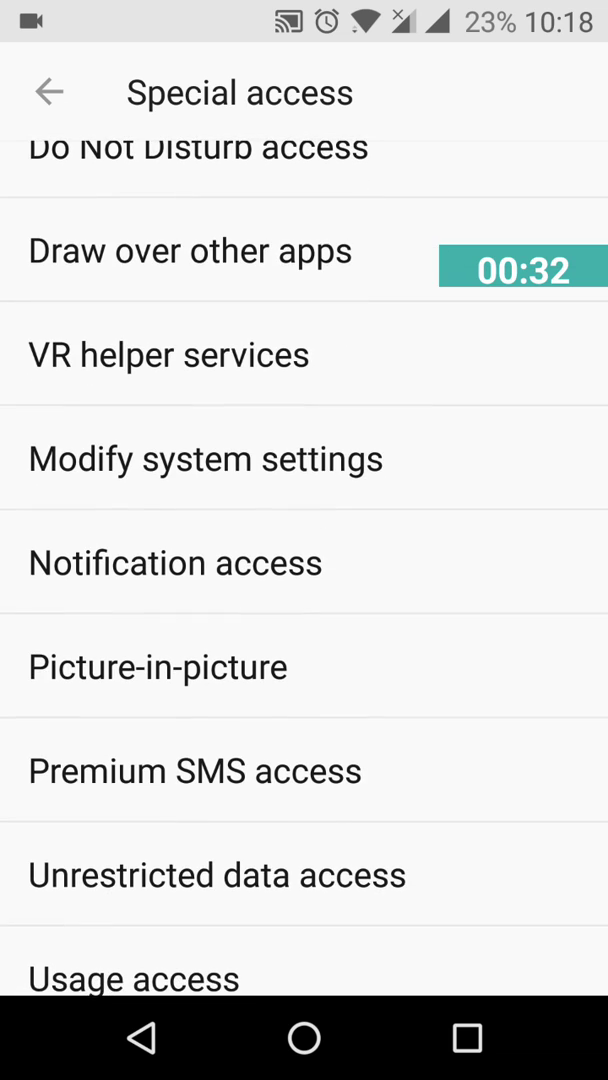
click(156, 668)
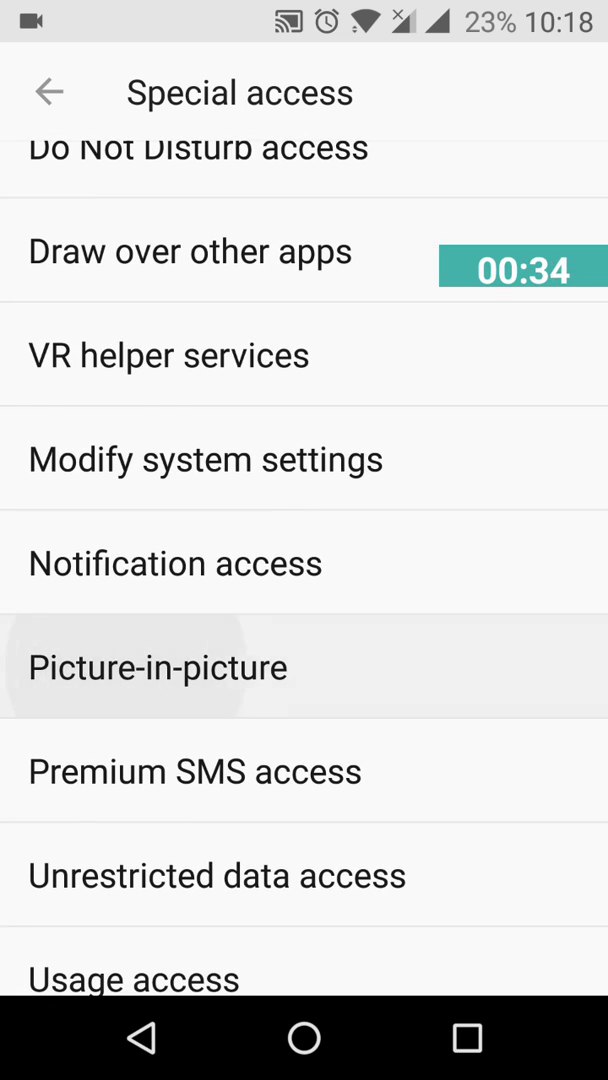
click(156, 668)
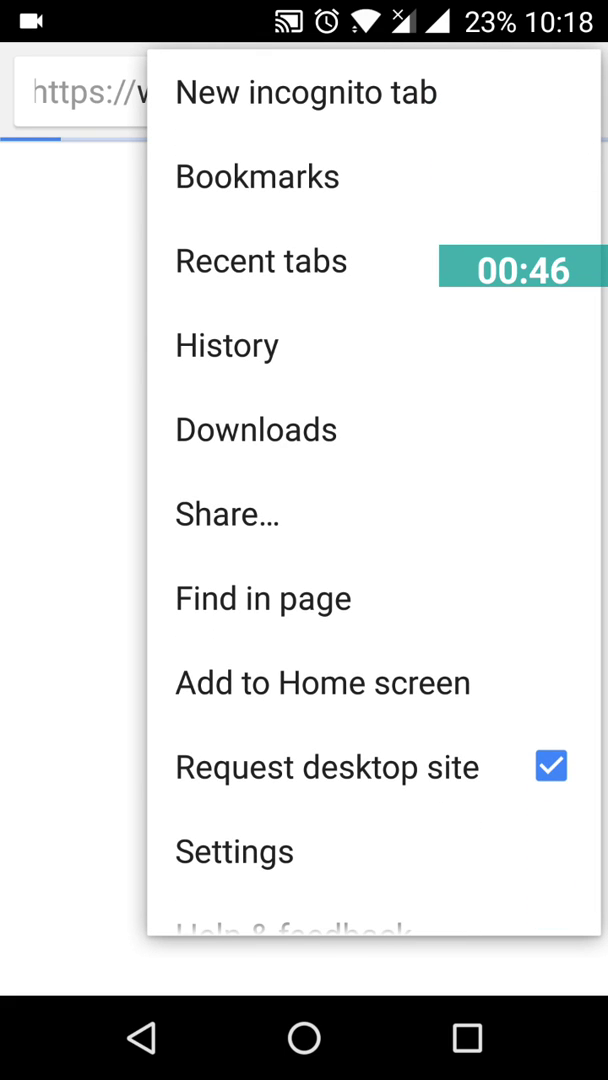
- Enable Request desktop site from Chrome's menu so the page reloads in desktop mode
click(326, 768)
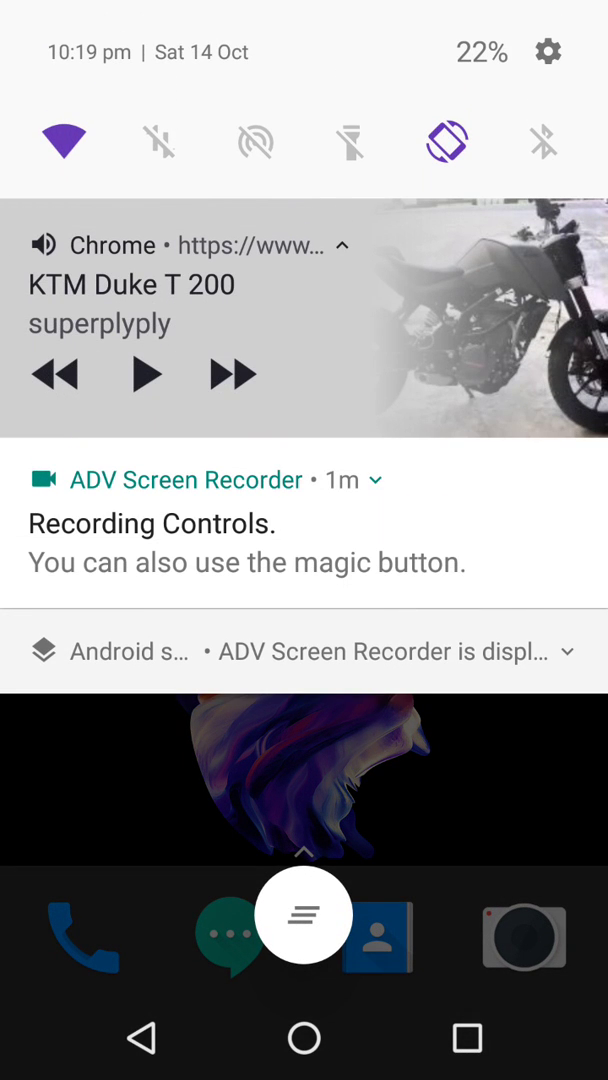
- Expand quick settings, turn Wi-Fi off and turn Mobile data on
click(446, 140)
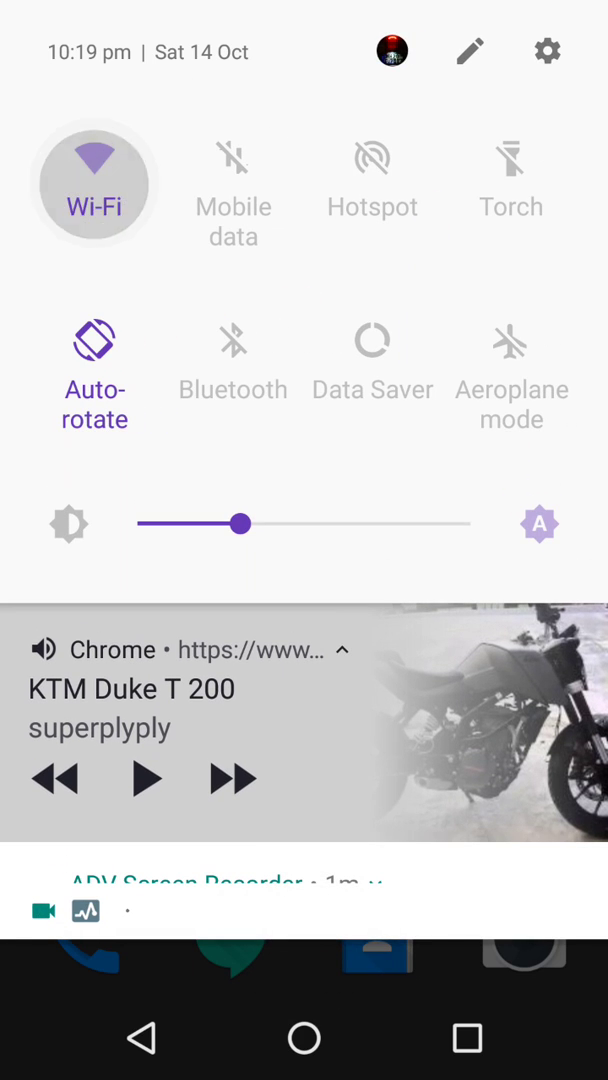
click(232, 158)
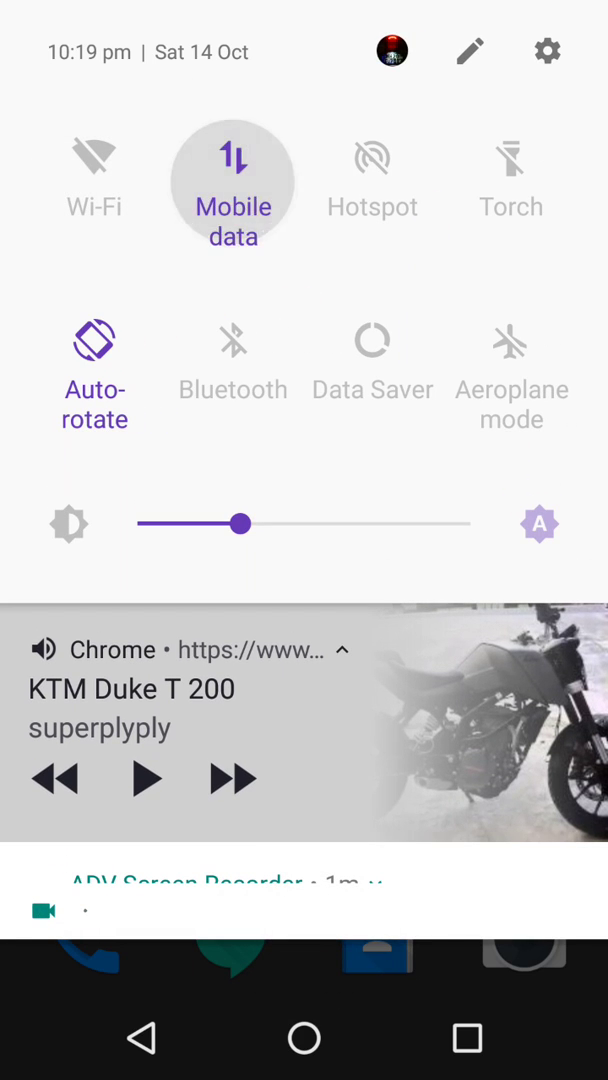
click(232, 158)
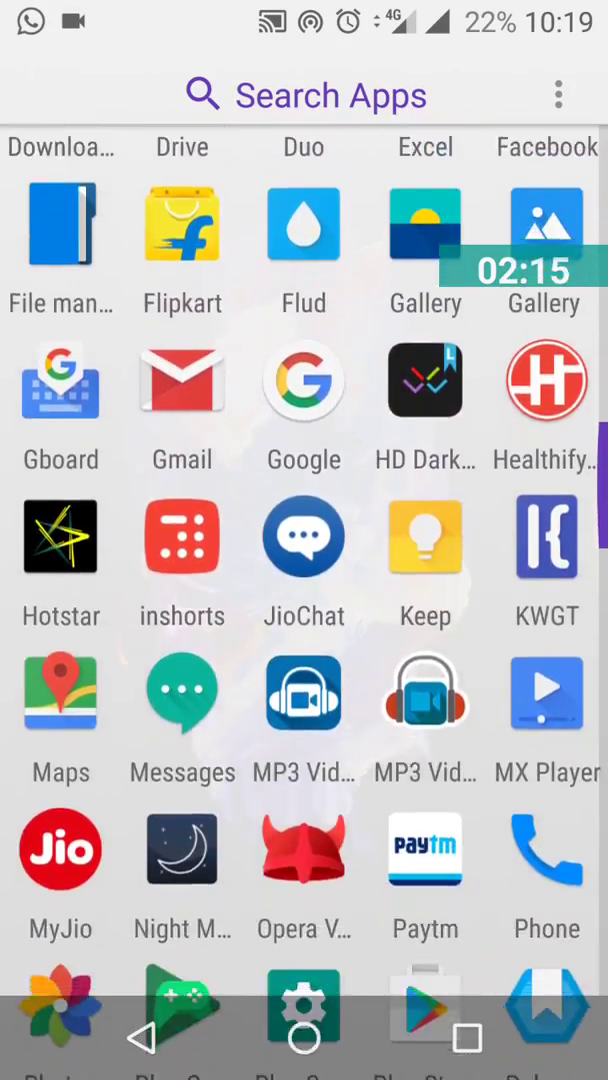
- Swipe through home pages and open the app drawer showing the Community notification badge
scroll(down, 3)
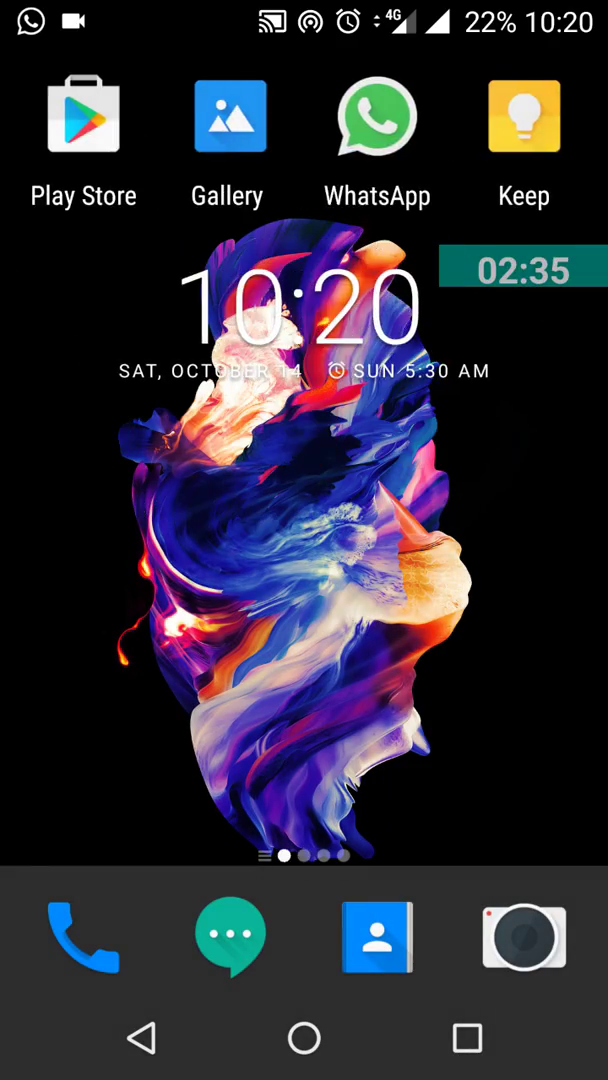
scroll(left, 3)
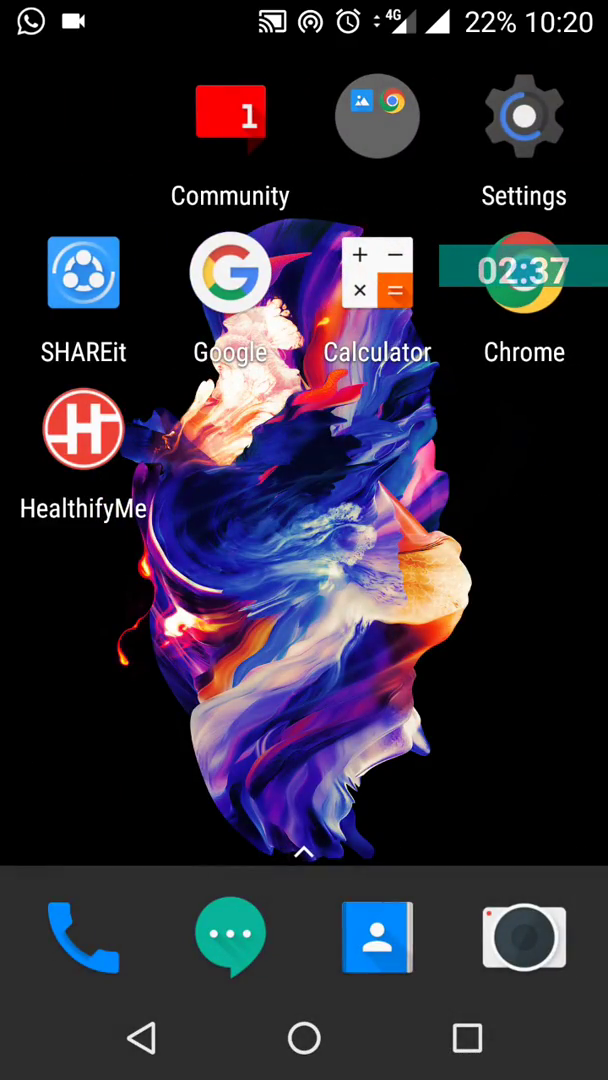
scroll(up, 3)
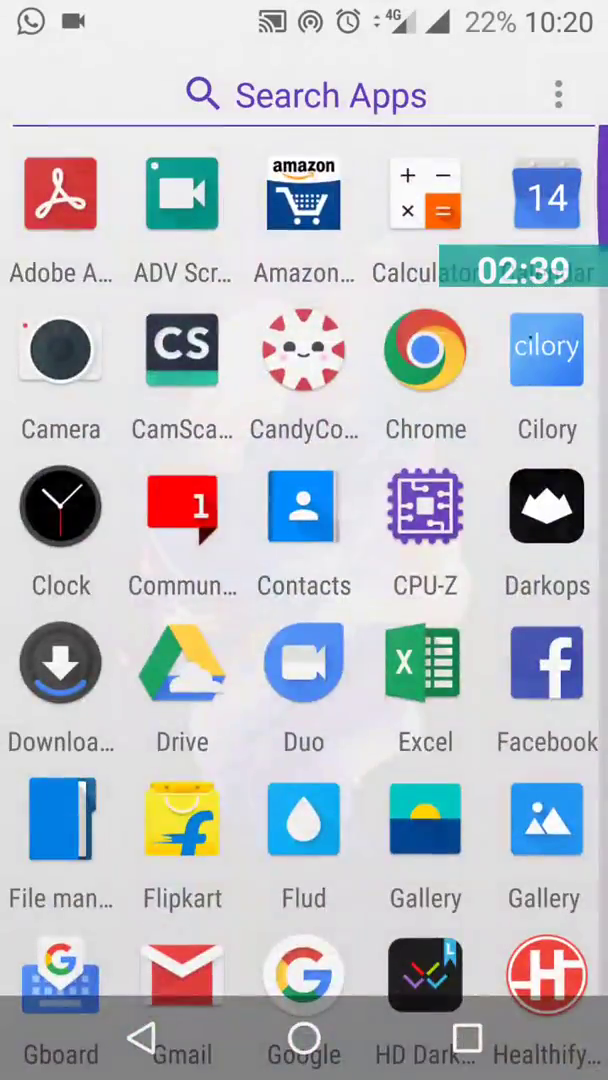